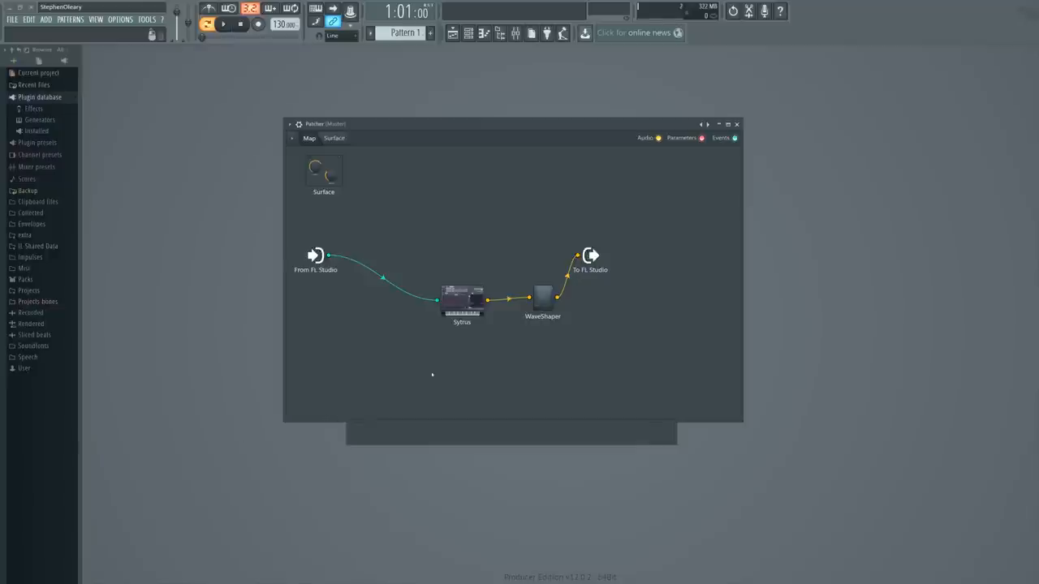
- Open the Patcher nodes and inspect and adjust the WaveShaper's shaping curve
{"action": "double_click", "coordinate": [461, 300]}
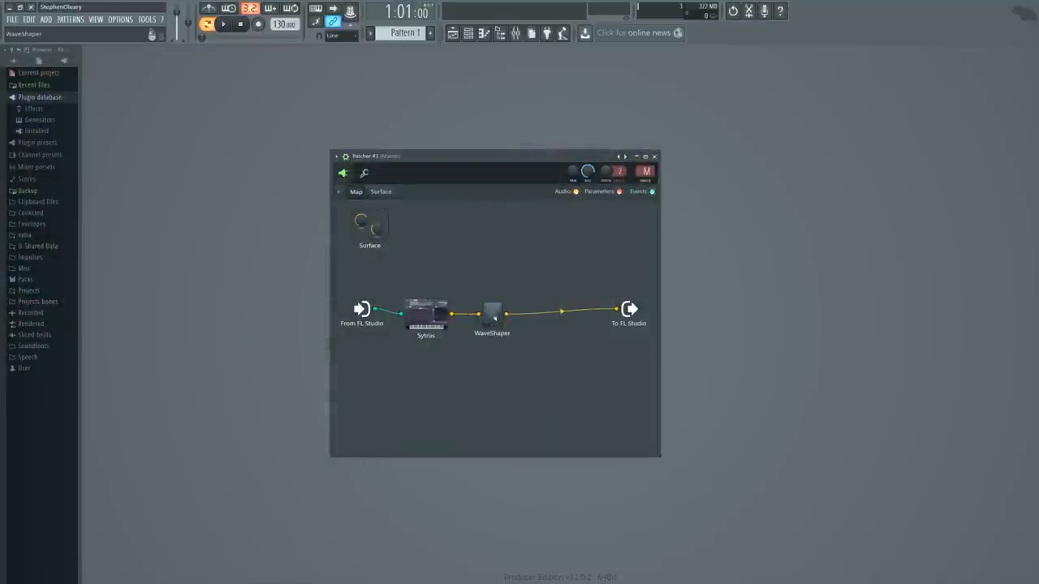
{"action": "double_click", "coordinate": [425, 314]}
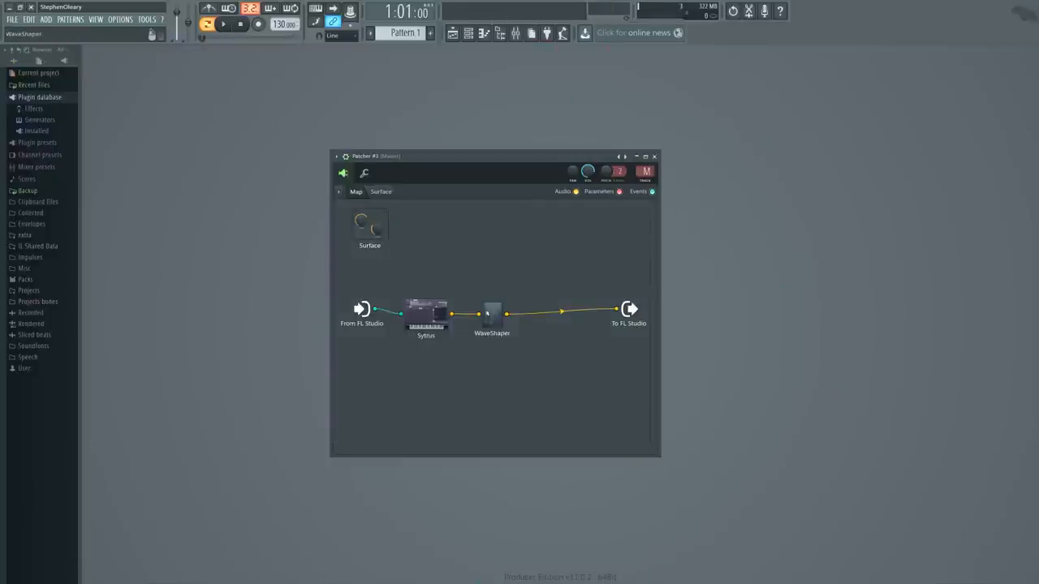
{"action": "double_click", "coordinate": [492, 314]}
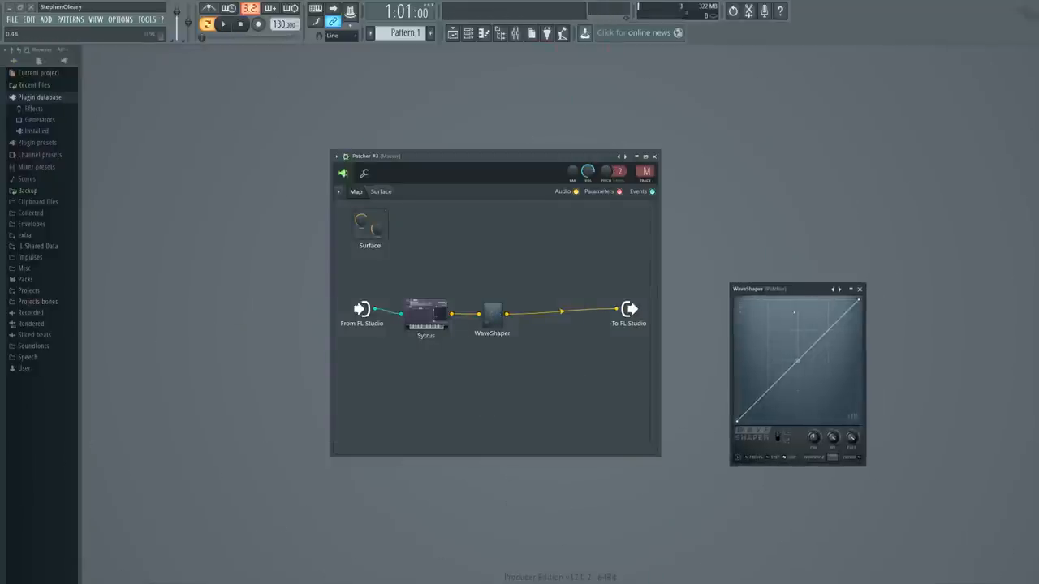
{"action": "left_click_drag", "start_coordinate": [798, 359], "coordinate": [740, 360]}
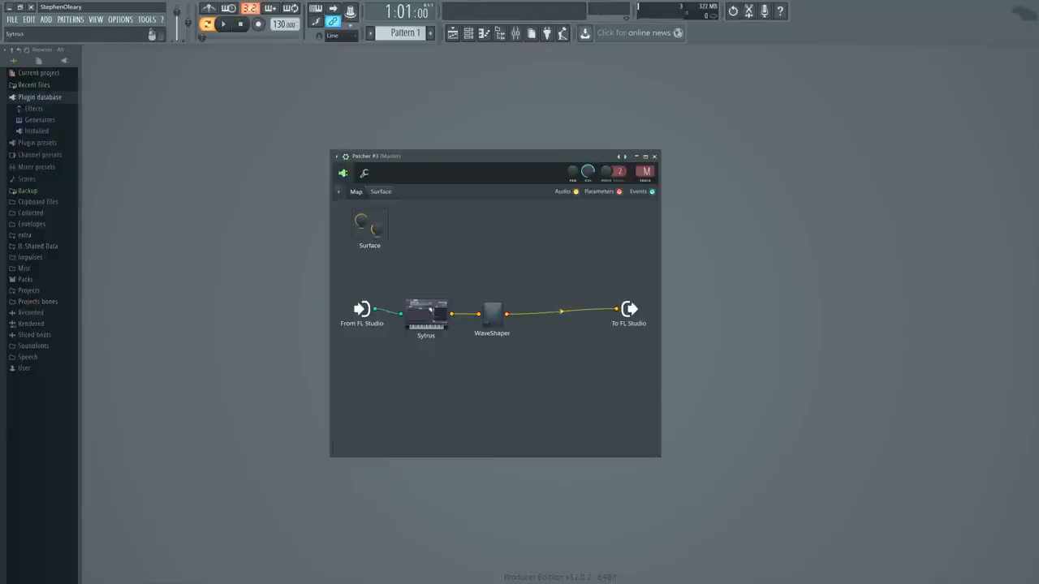
- Open Sytrus from the Patcher map and view its operator pitch settings
{"action": "double_click", "coordinate": [425, 315]}
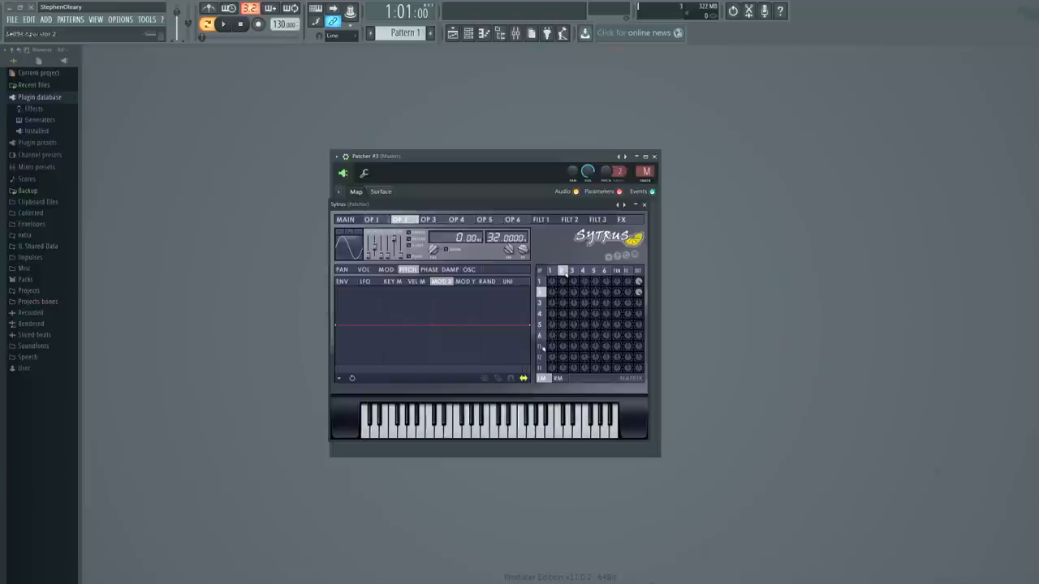
{"action": "left_click", "coordinate": [372, 219]}
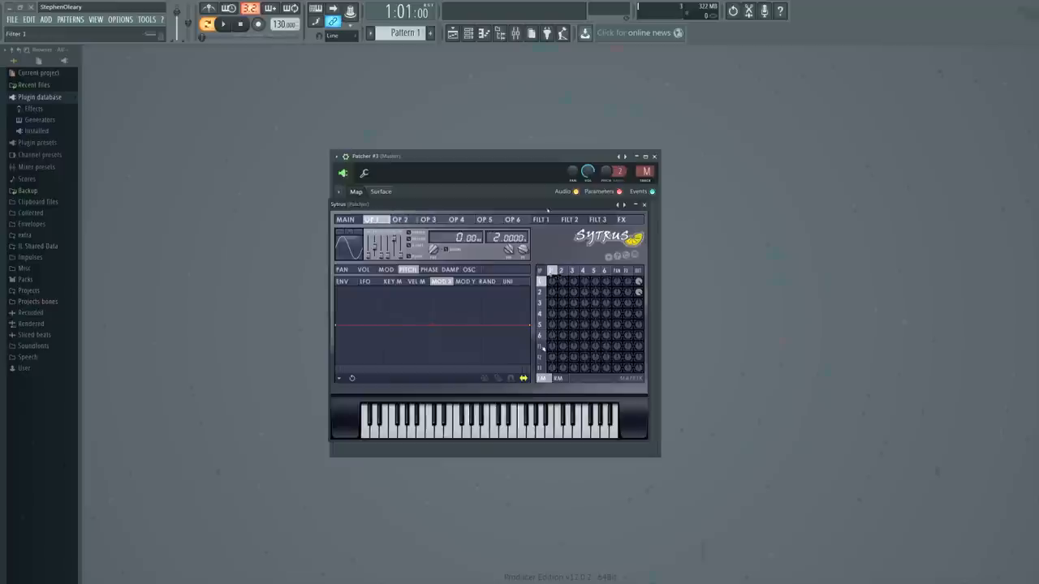
{"action": "left_click", "coordinate": [380, 191]}
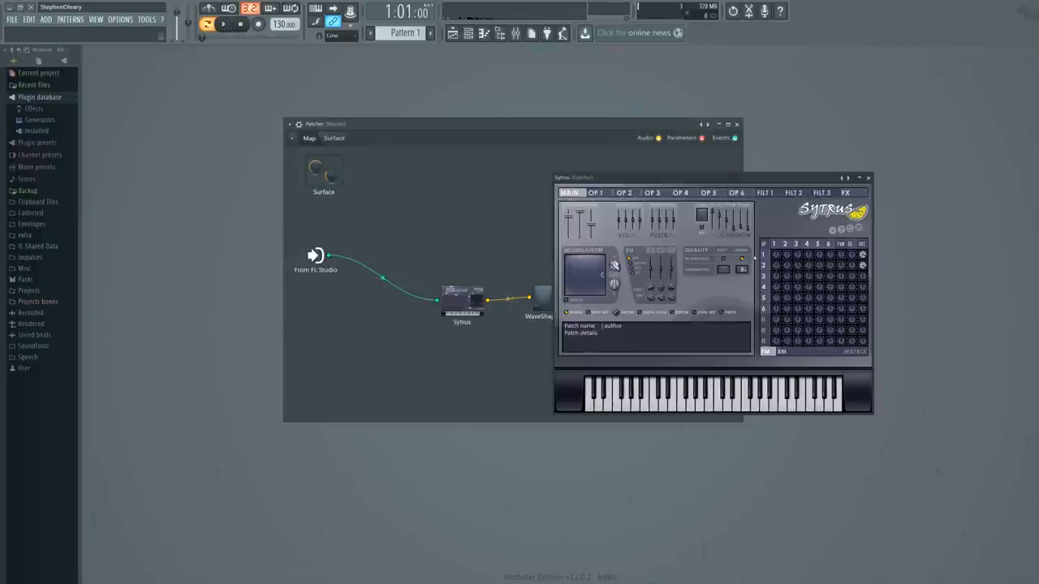
- Switch between Sytrus operator tabs to bring up operator 2's settings
{"action": "left_click", "coordinate": [653, 192]}
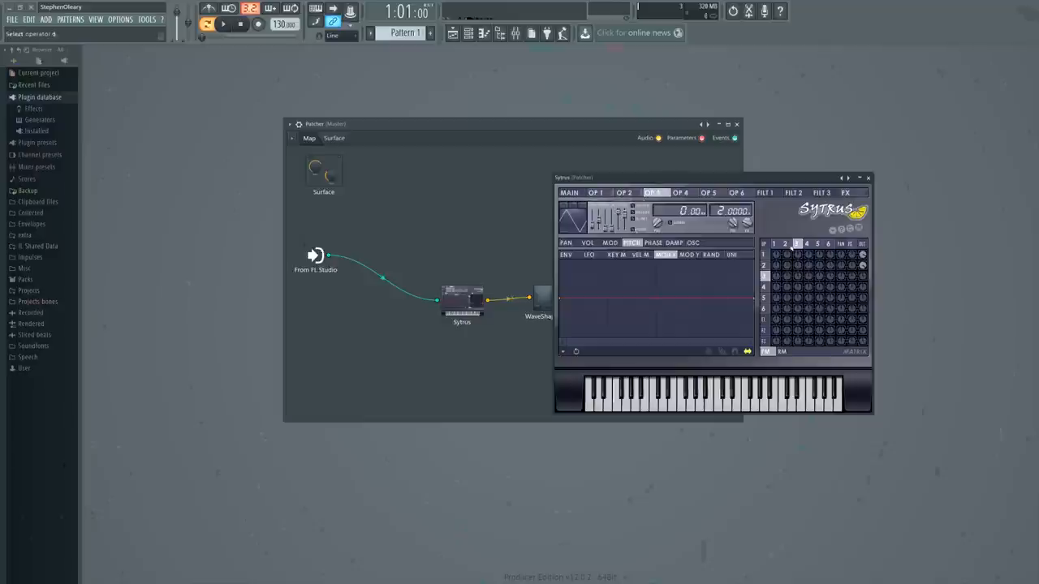
{"action": "left_click", "coordinate": [625, 193]}
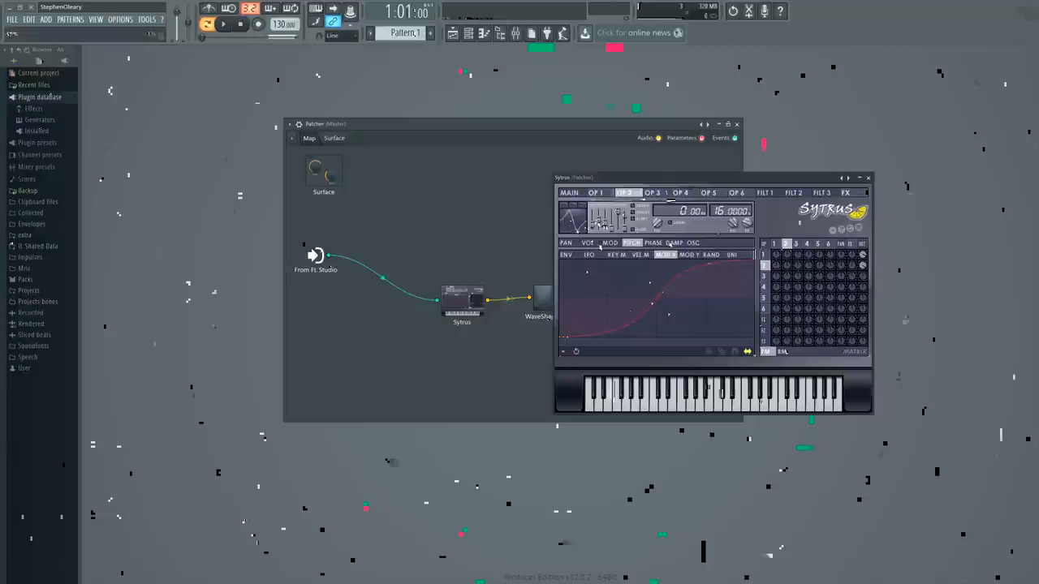
- Go to Sytrus's main page and change the rendering oversampling factor
{"action": "left_click", "coordinate": [569, 193]}
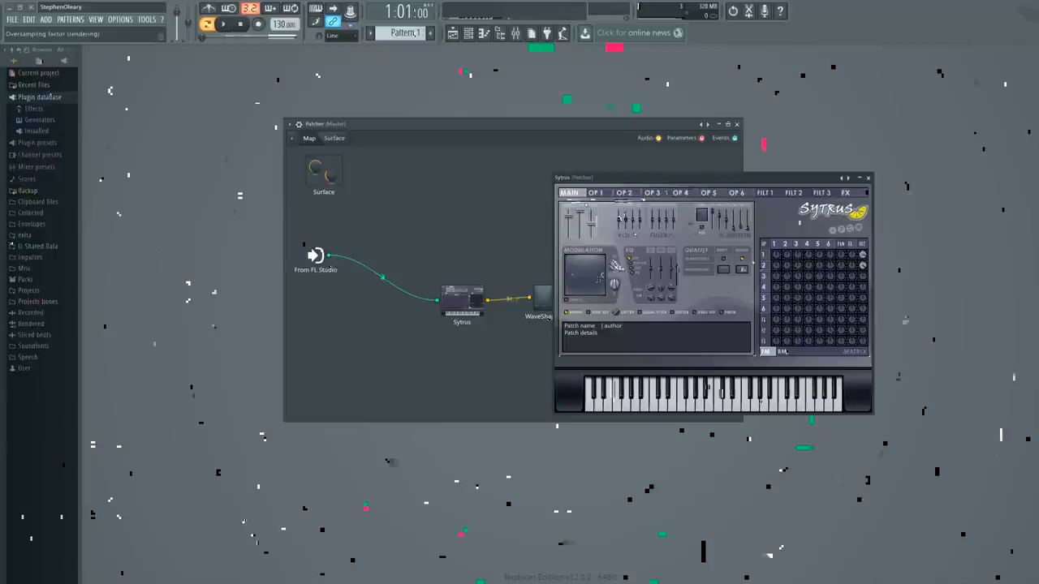
{"action": "left_click", "coordinate": [624, 193]}
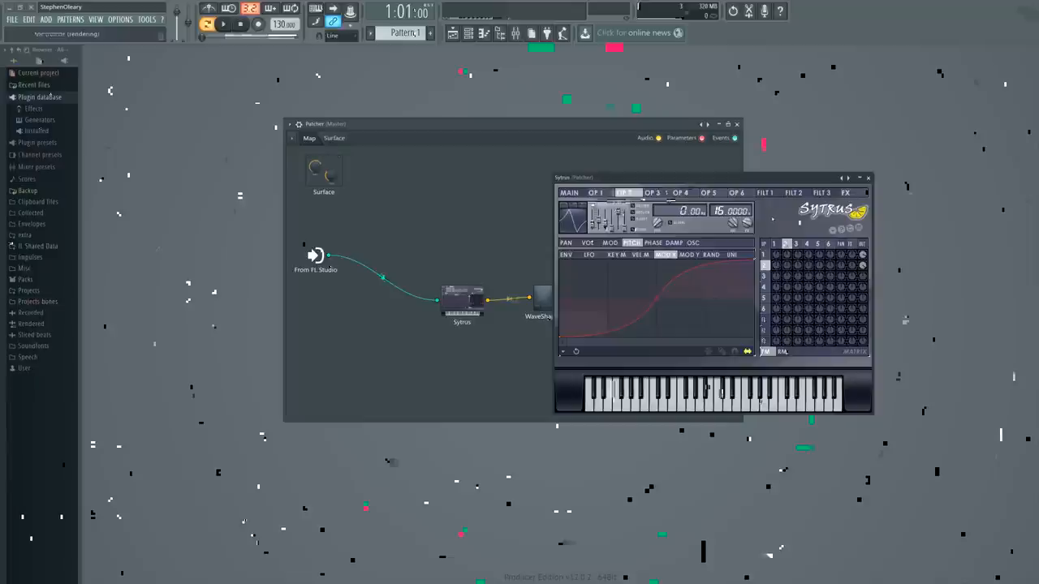
- Switch Sytrus from operator 2's pitch envelope to its main patch details page
{"action": "left_click", "coordinate": [587, 243]}
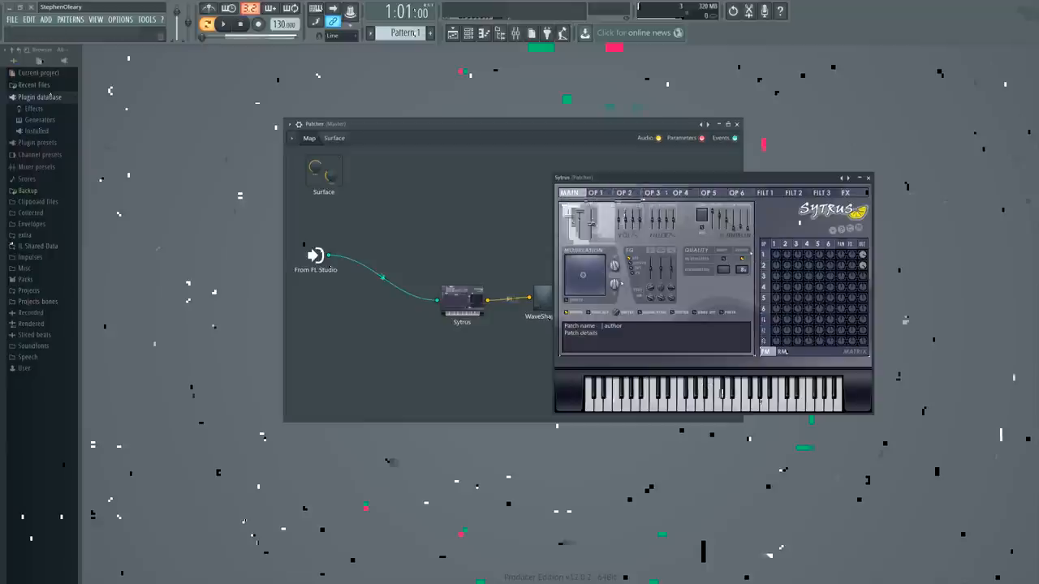
{"action": "left_click", "coordinate": [595, 192]}
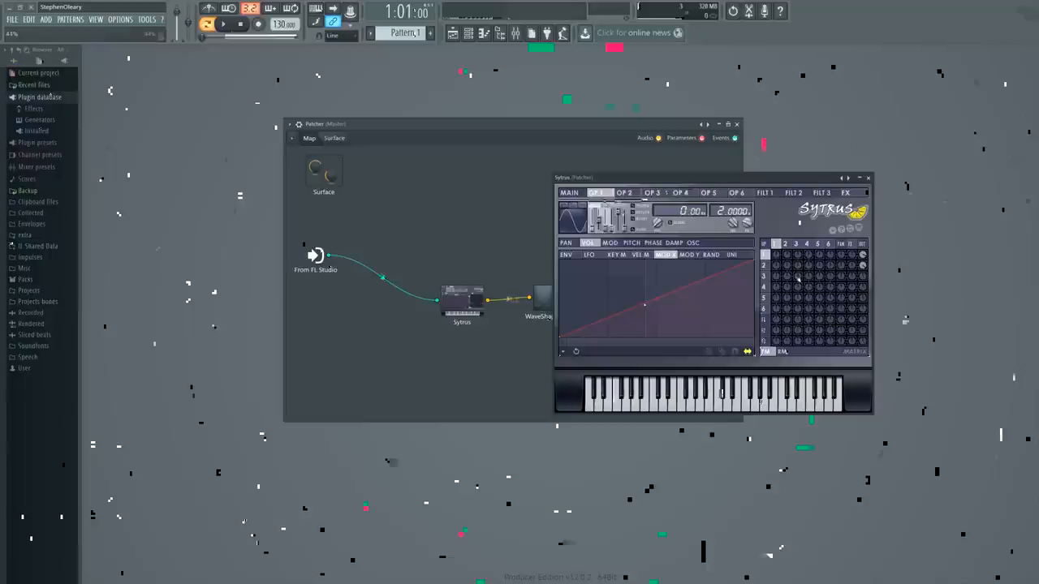
{"action": "left_click", "coordinate": [624, 192]}
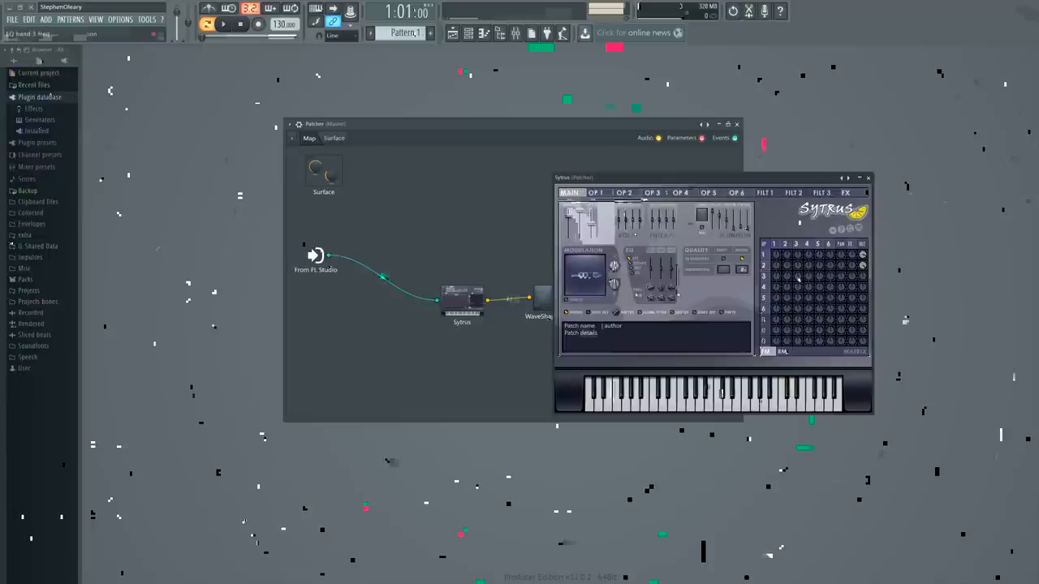
- View operator 2's volume and pitch envelopes, then close the Sytrus editor
{"action": "left_click", "coordinate": [623, 193]}
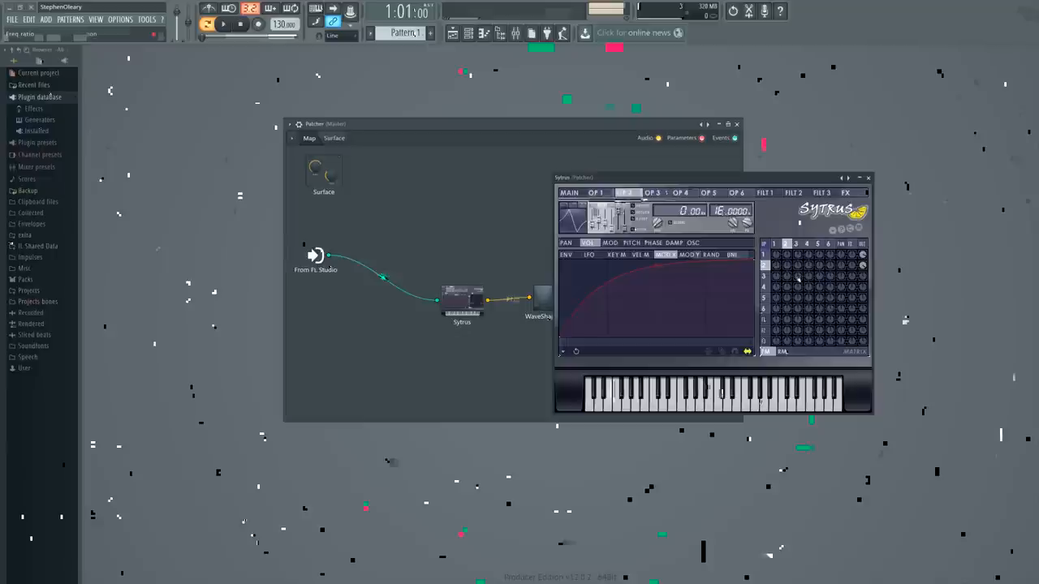
{"action": "left_click", "coordinate": [631, 243]}
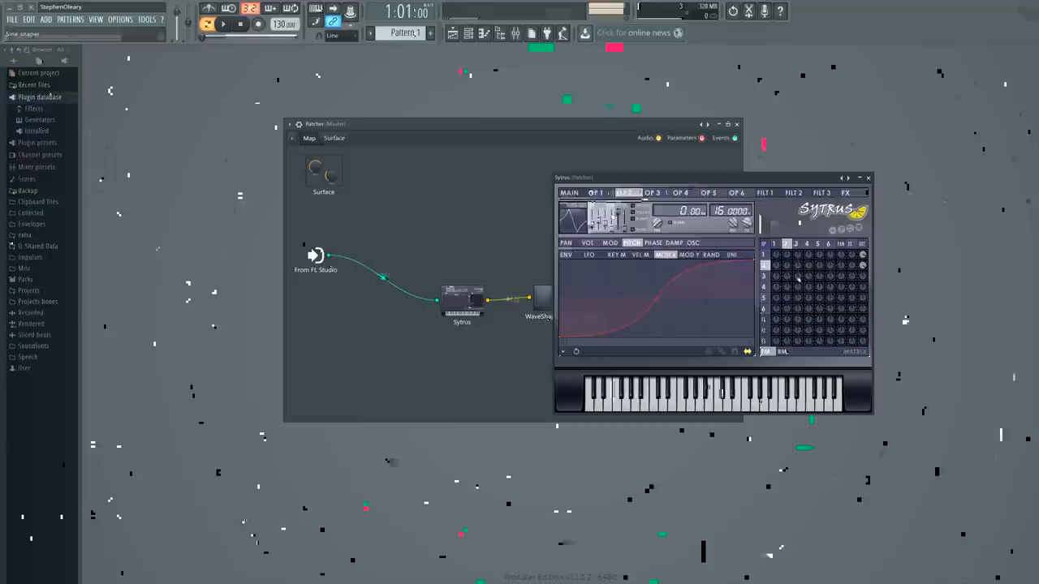
{"action": "left_click", "coordinate": [867, 178]}
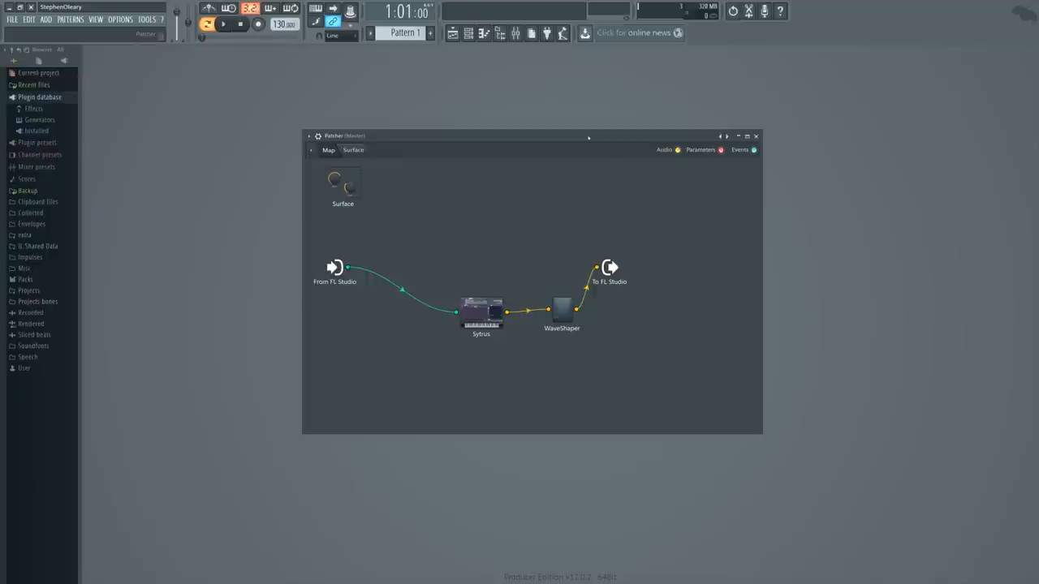
{"action": "mouse_move", "coordinate": [544, 199]}
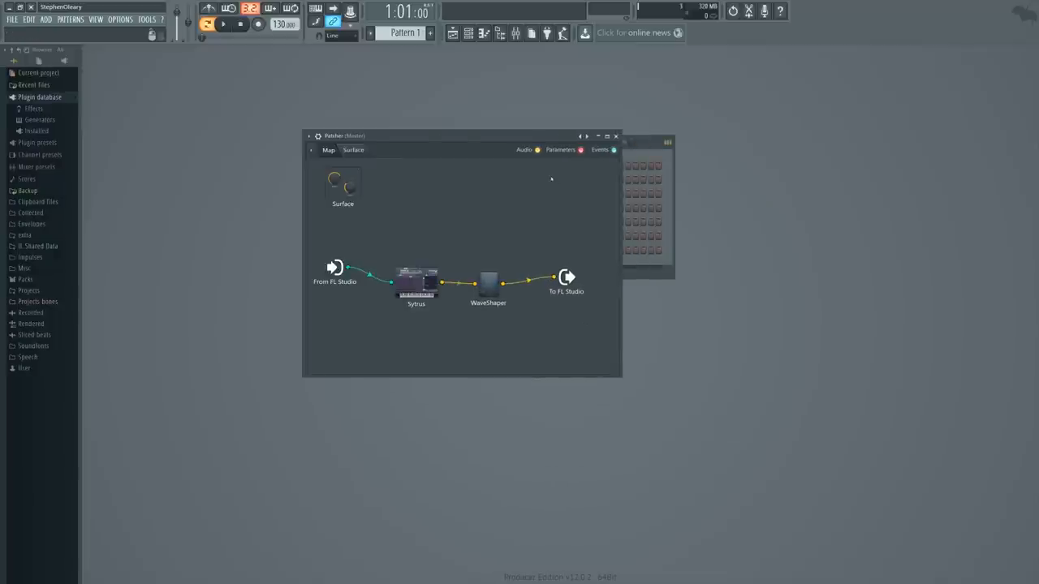
{"action": "left_click_drag", "start_coordinate": [345, 136], "coordinate": [467, 98]}
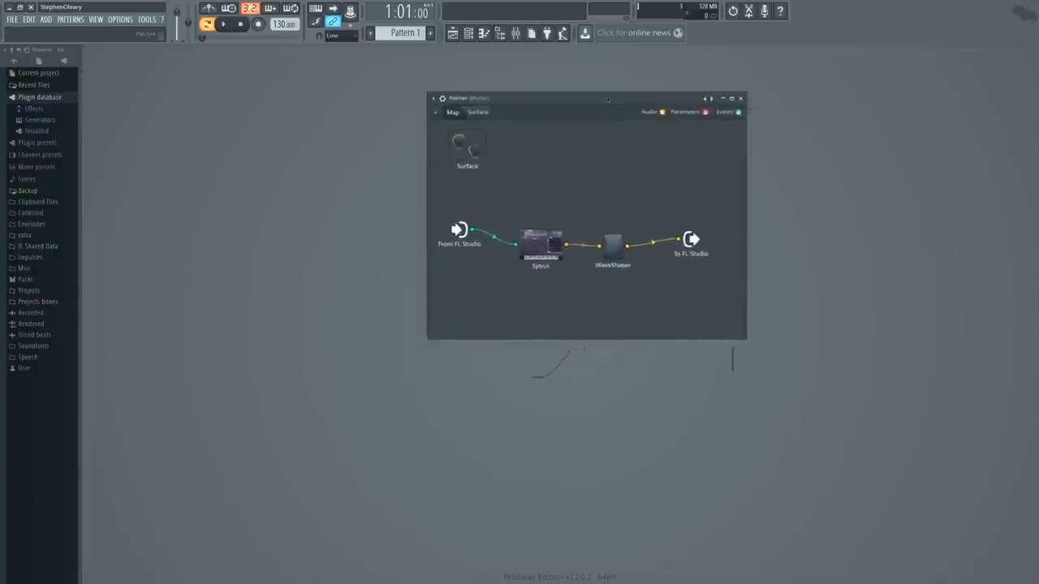
{"action": "left_click_drag", "start_coordinate": [584, 98], "coordinate": [548, 120]}
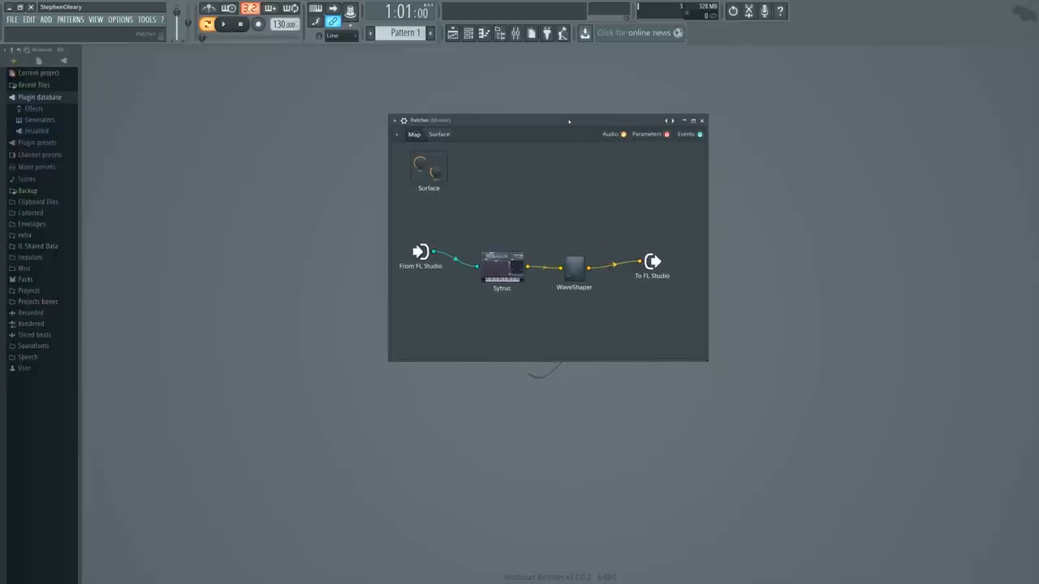